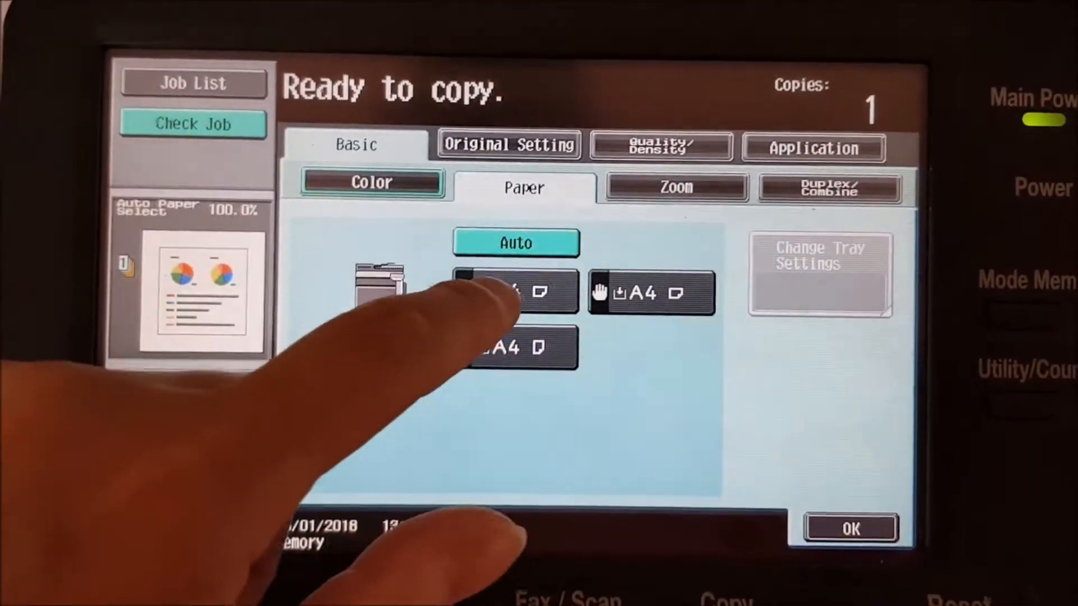
Step: Set the original size to A5 and show the quality settings with Text/Photo as original type
{"action": "left_click", "coordinate": [509, 145]}
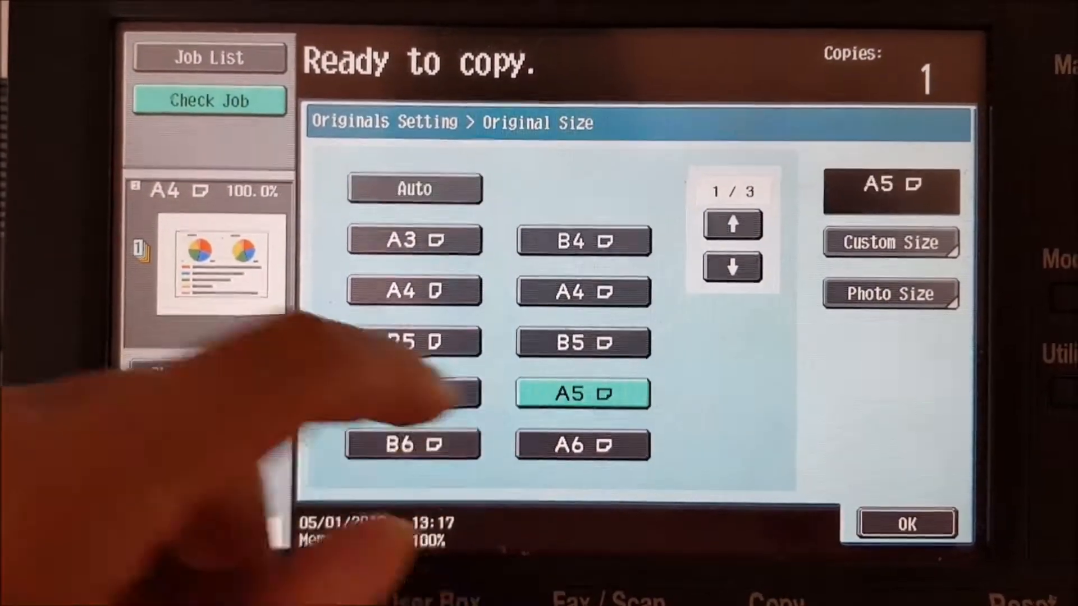
{"action": "left_click", "coordinate": [906, 523]}
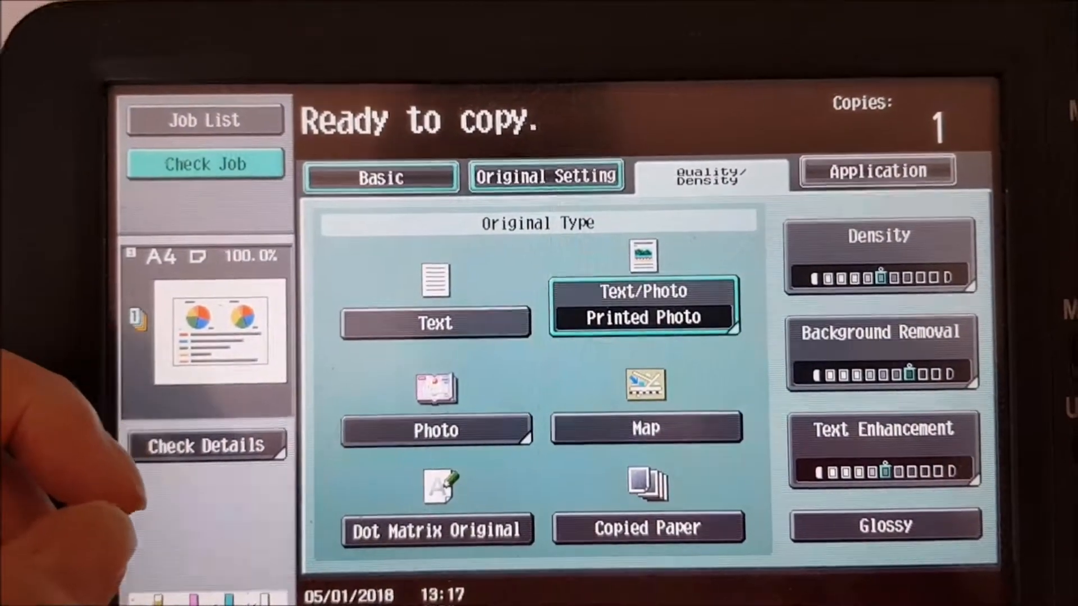
Step: Switch on Glossy output for the copy and show the Application feature list
{"action": "left_click", "coordinate": [883, 447]}
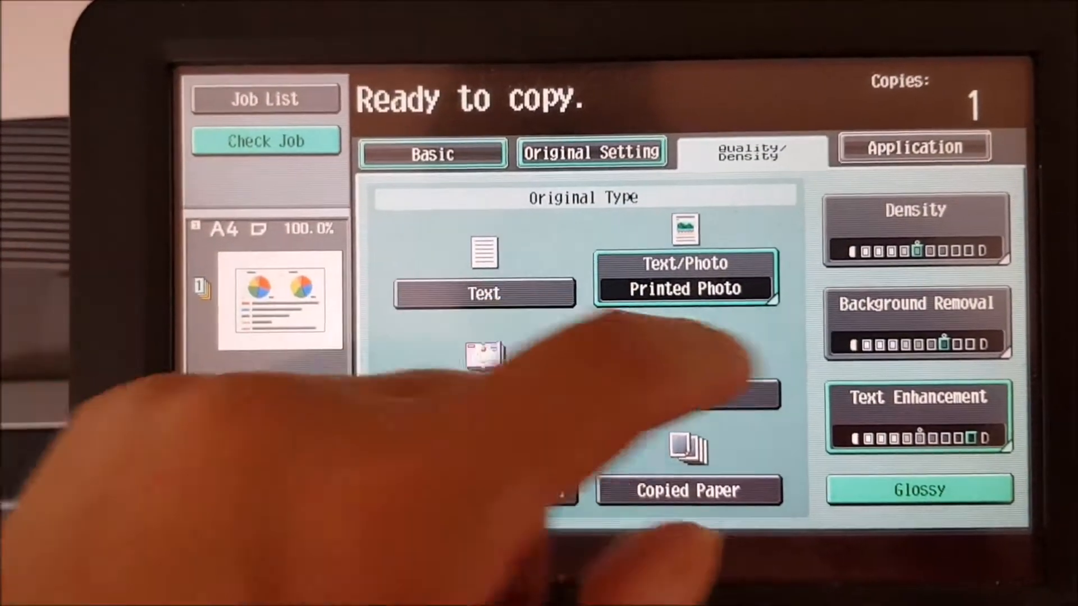
{"action": "left_click", "coordinate": [917, 323]}
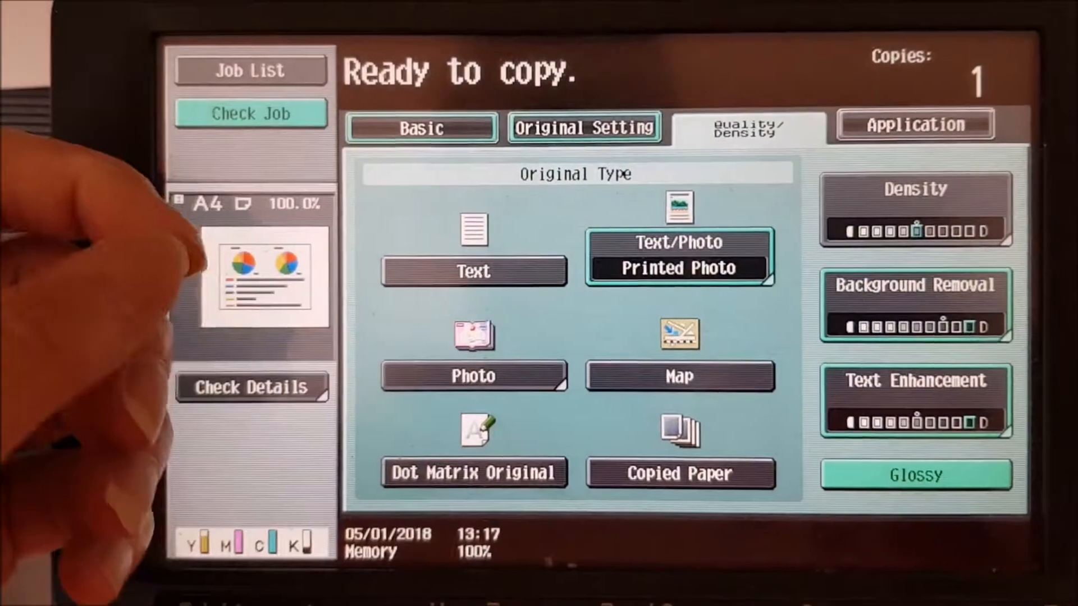
{"action": "left_click", "coordinate": [914, 123]}
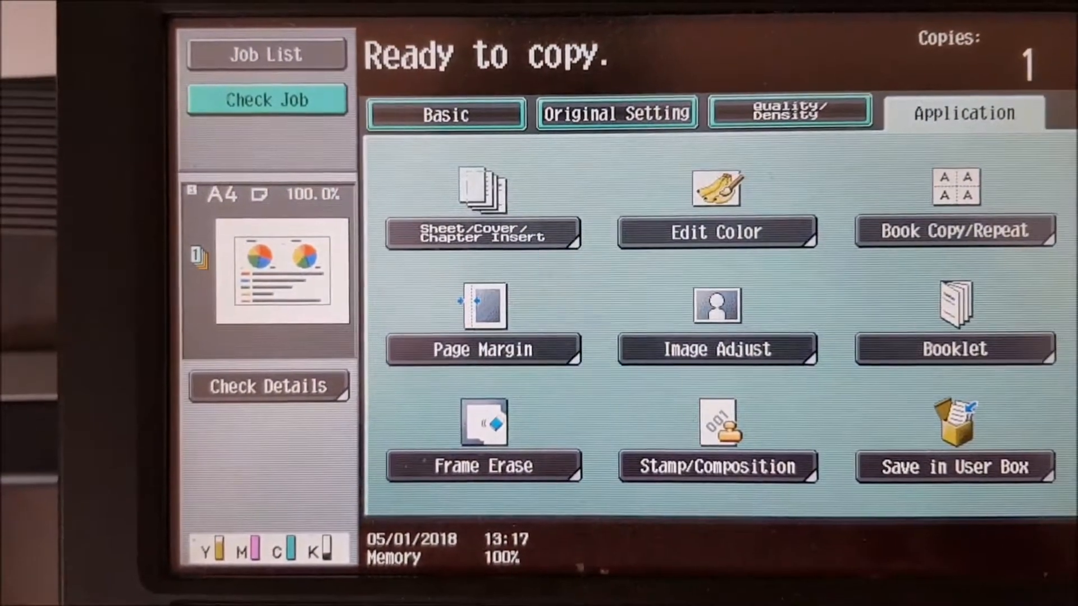
Step: In Edit Color, turn on Neg./Pos. Reverse and set the background colour to Brown
{"action": "left_click", "coordinate": [716, 231]}
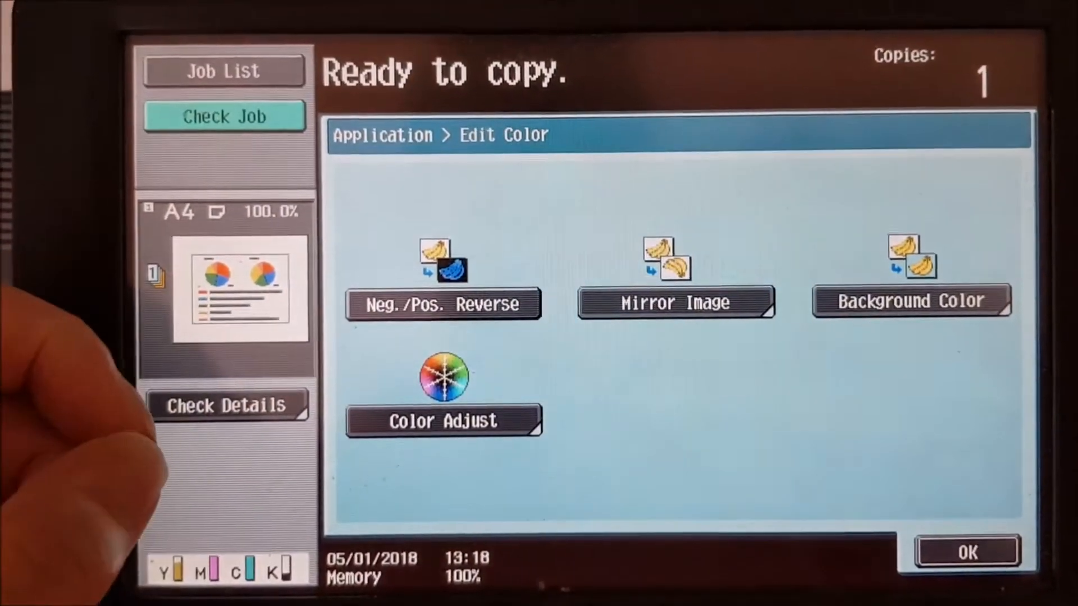
{"action": "left_click", "coordinate": [442, 304]}
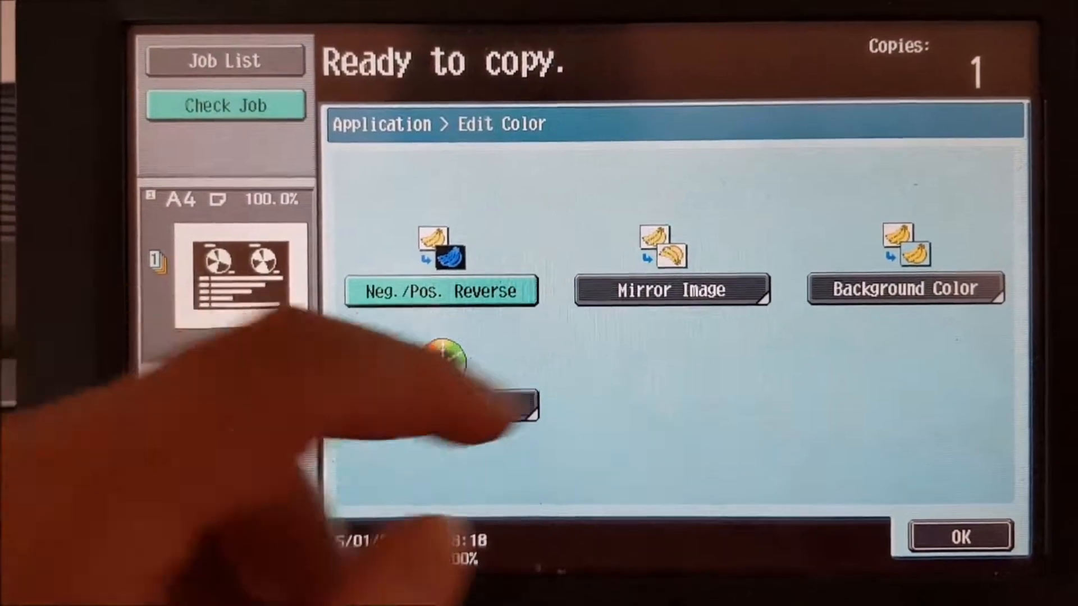
{"action": "left_click", "coordinate": [903, 287]}
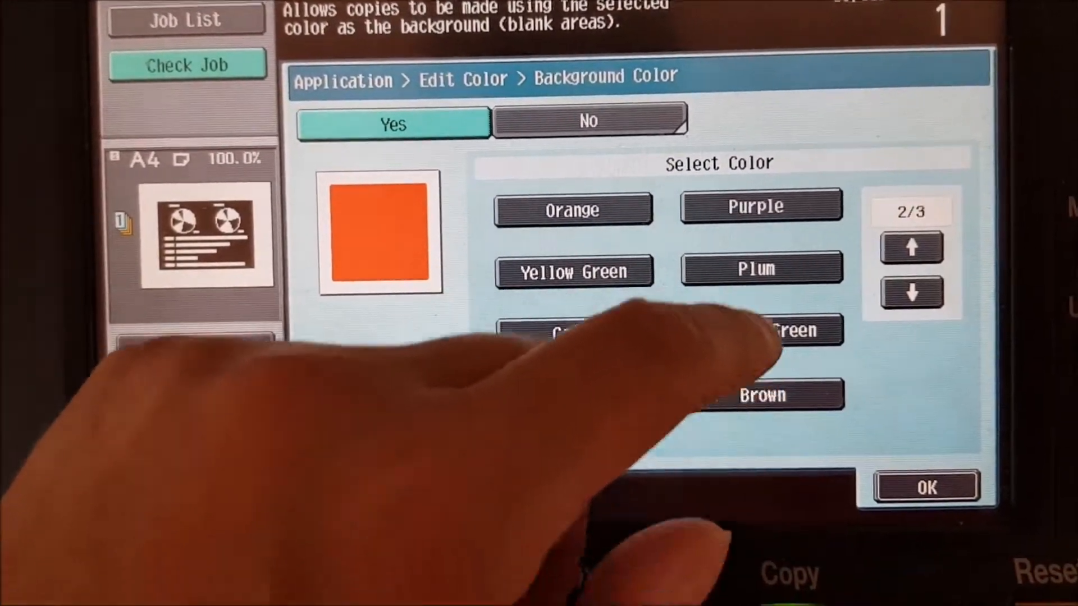
{"action": "left_click", "coordinate": [763, 394]}
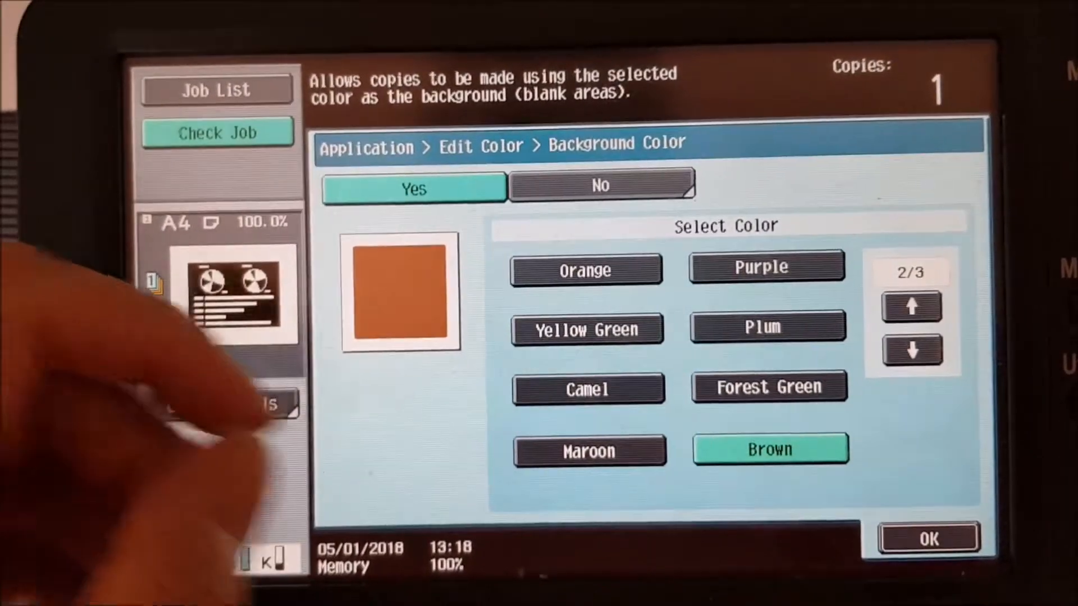
{"action": "left_click", "coordinate": [927, 537]}
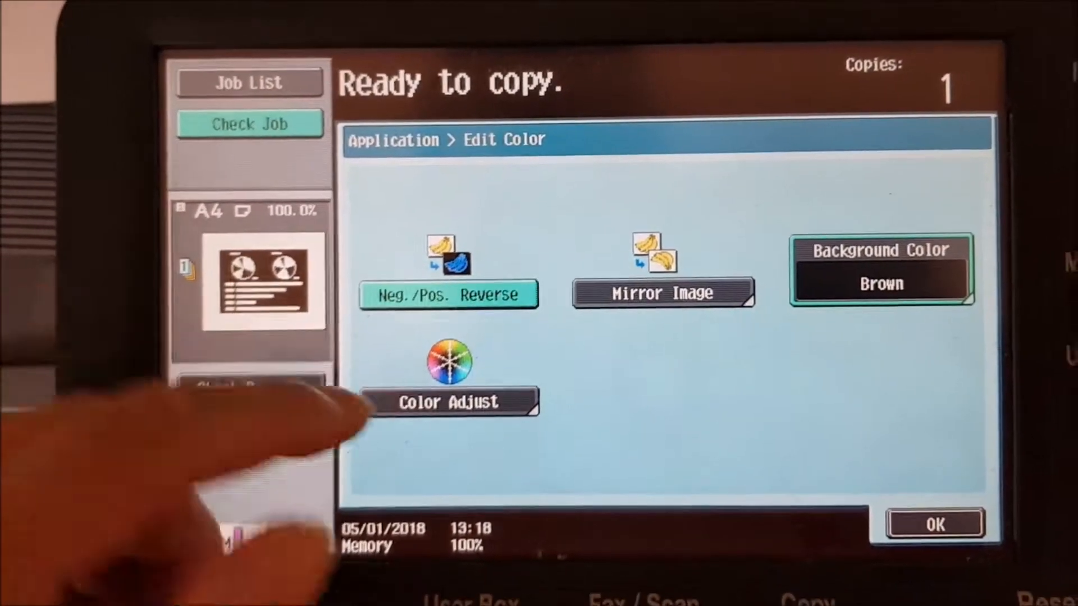
Step: In Color Adjust, lower Brightness, raise Saturation, and tune the Magenta and Cyan balance
{"action": "left_click", "coordinate": [449, 402]}
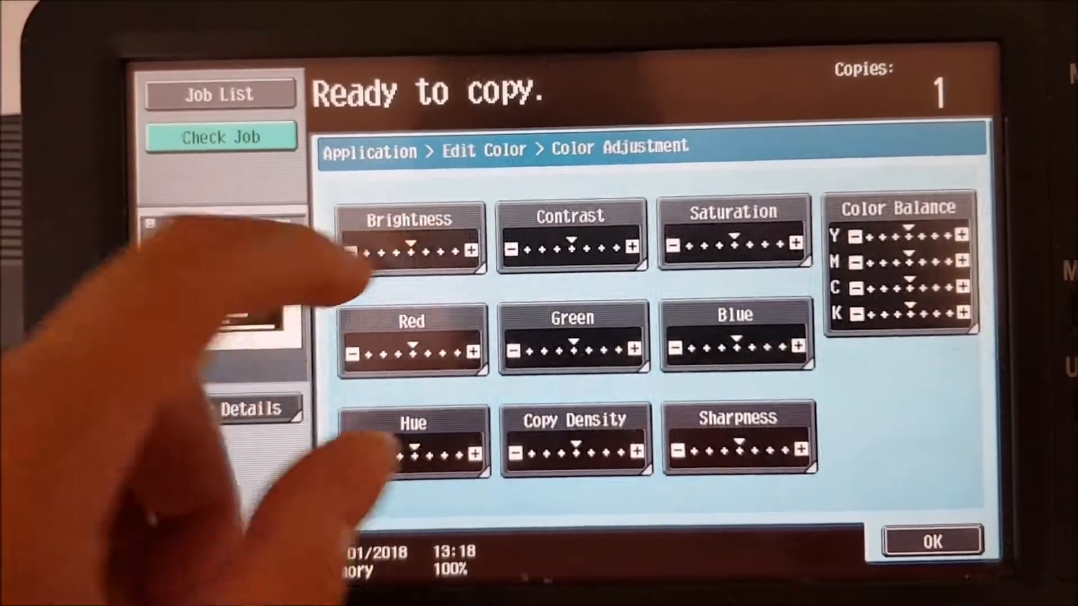
{"action": "left_click", "coordinate": [411, 234]}
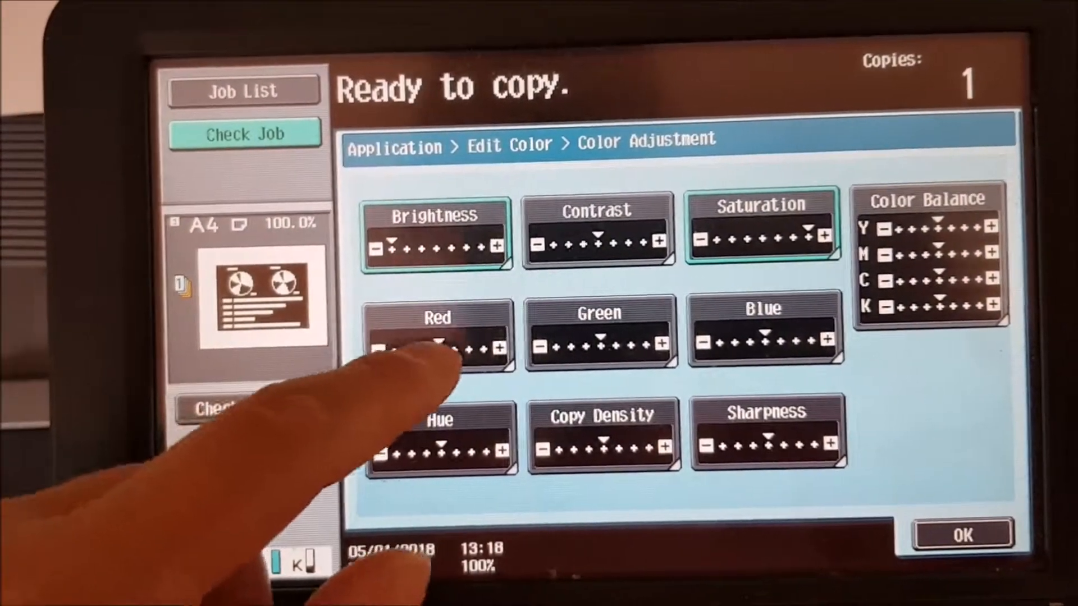
{"action": "left_click", "coordinate": [438, 333]}
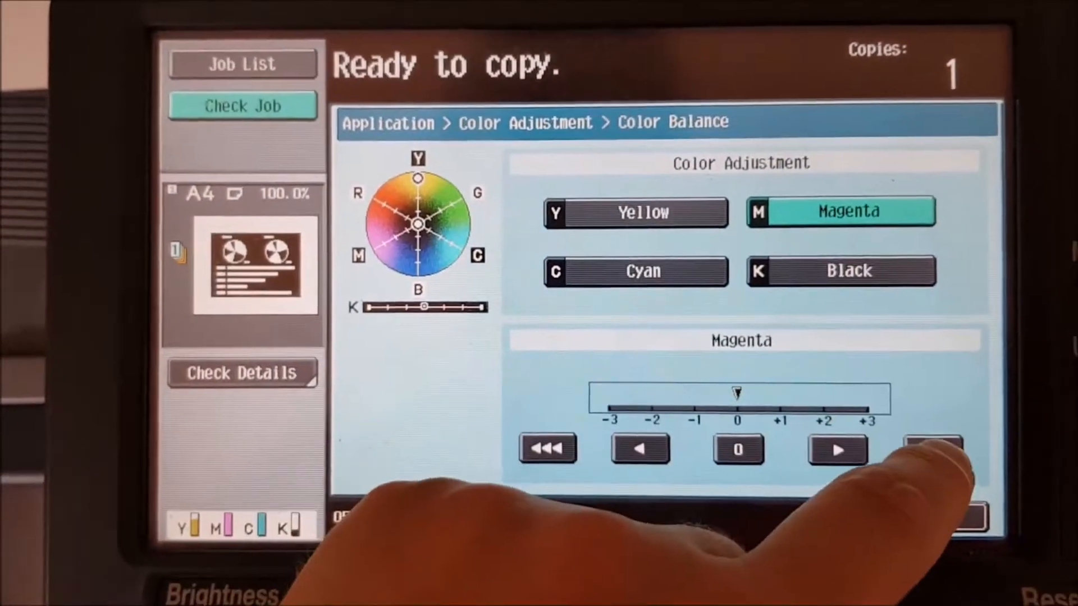
{"action": "left_click", "coordinate": [635, 270]}
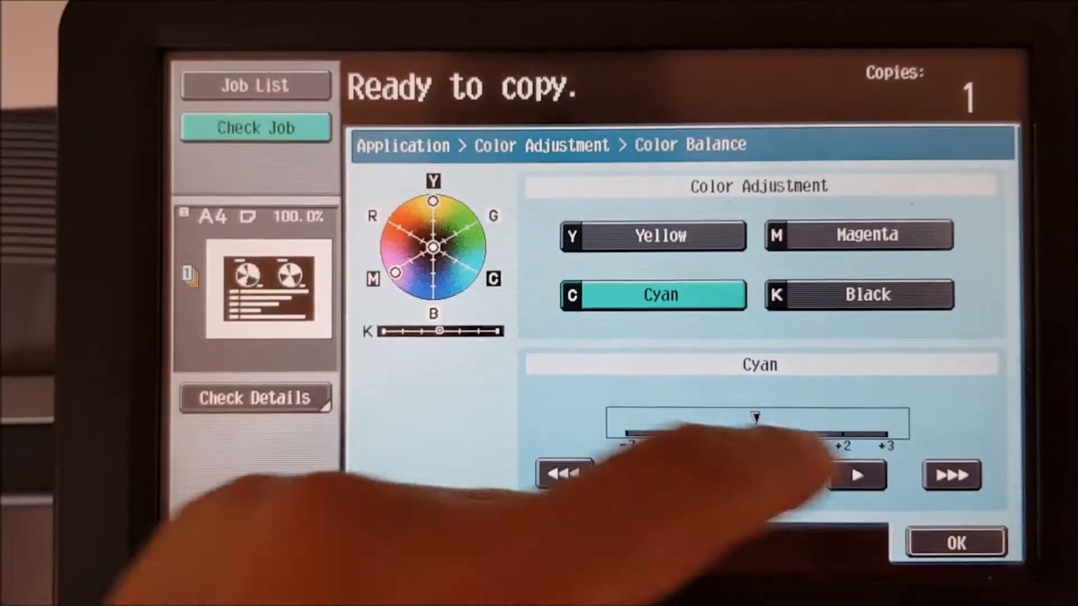